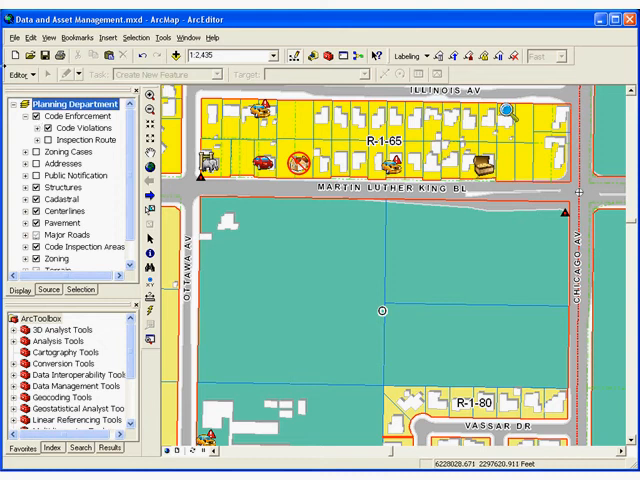
Bring up the Find window from the View menu with empty search fields.
click(52, 32)
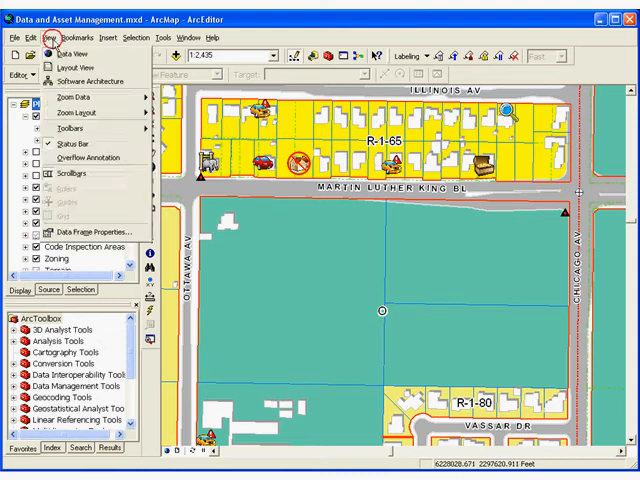
click(78, 72)
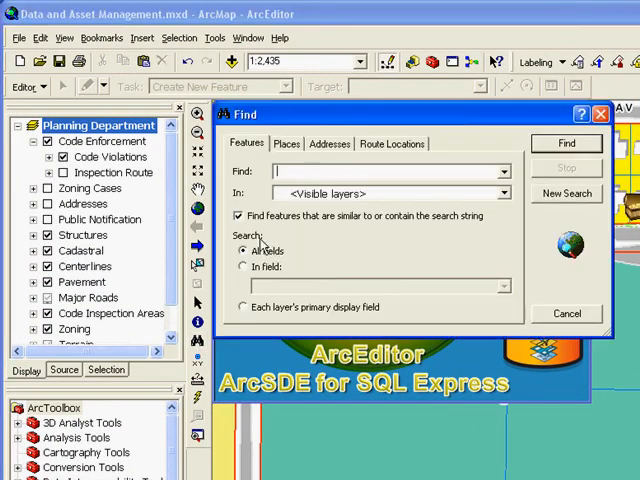
Browse Geodatabases for an address locator on the Addresses search, then close Find.
click(328, 144)
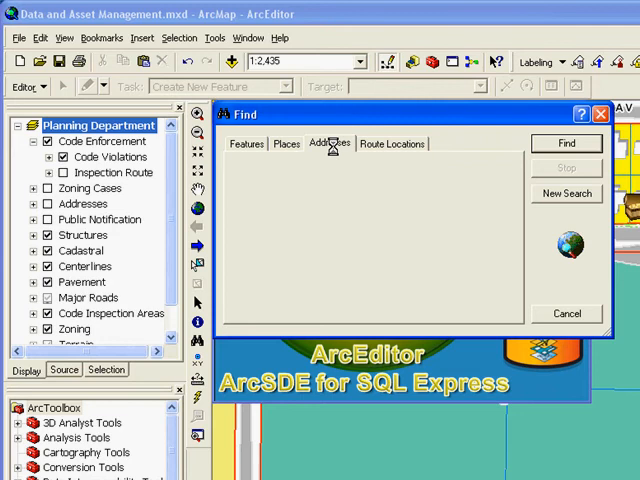
click(330, 144)
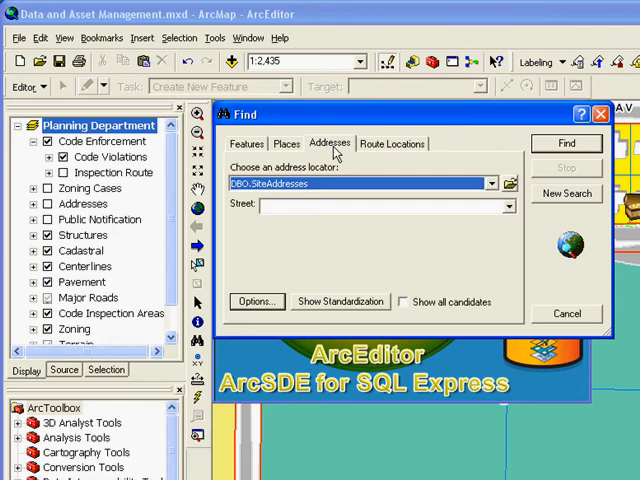
click(508, 184)
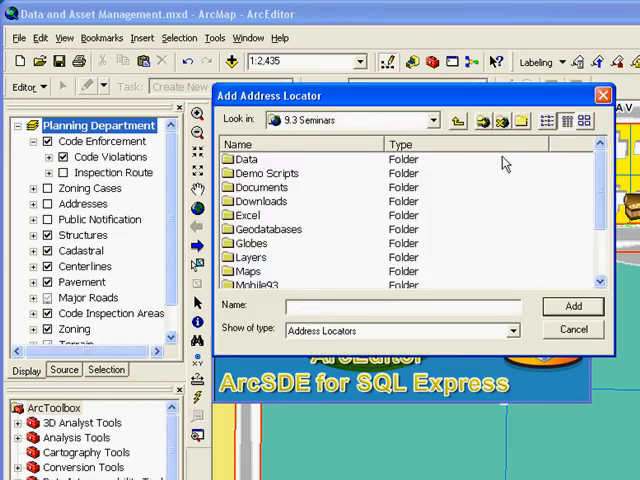
double_click(268, 228)
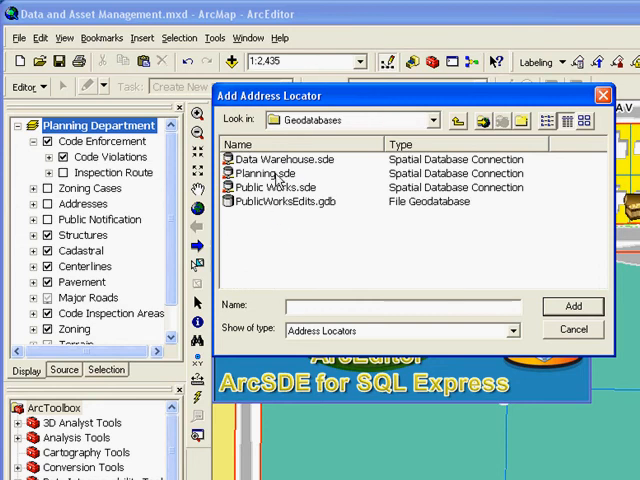
double_click(284, 160)
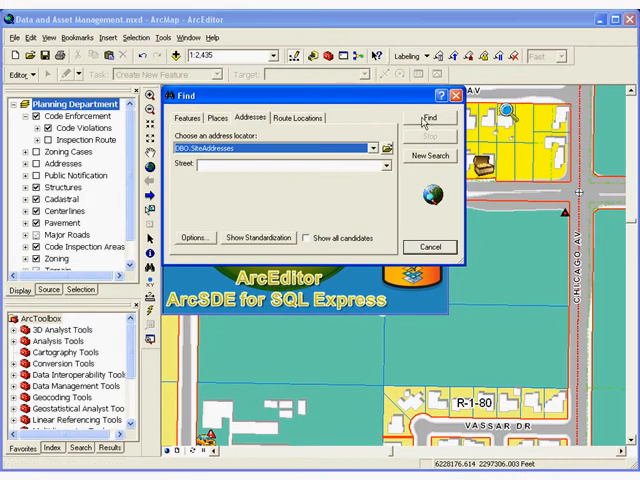
click(456, 94)
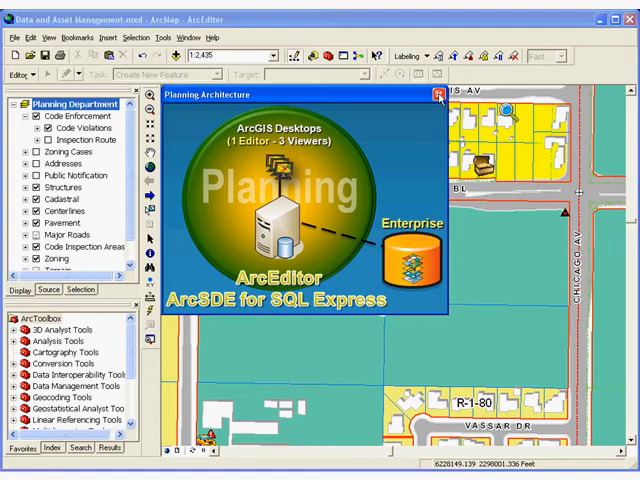
Close the architecture diagram and start Geocode Addresses on the Incidents table.
click(434, 96)
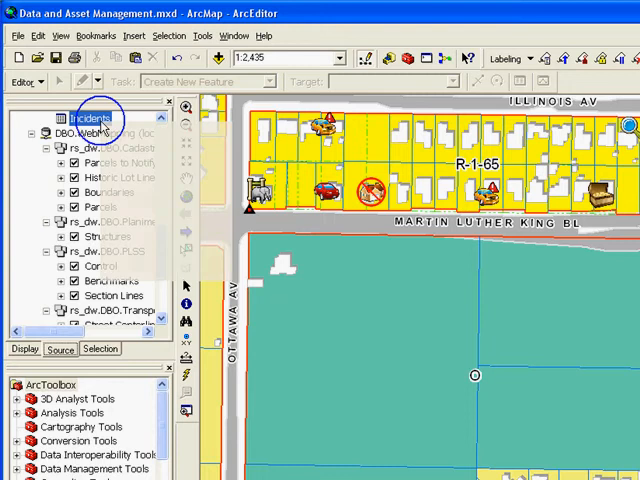
right_click(90, 118)
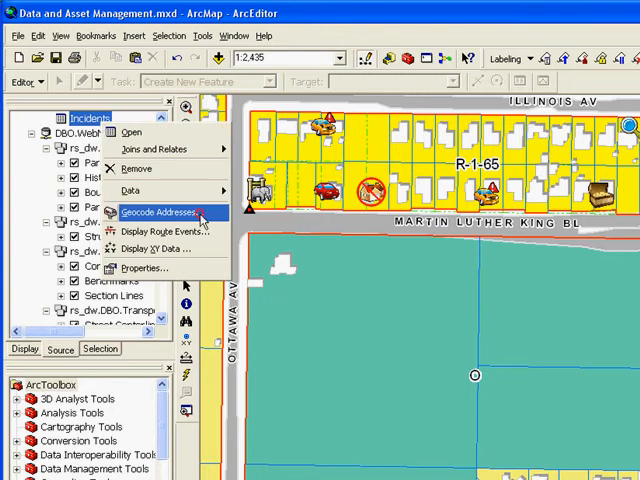
click(152, 212)
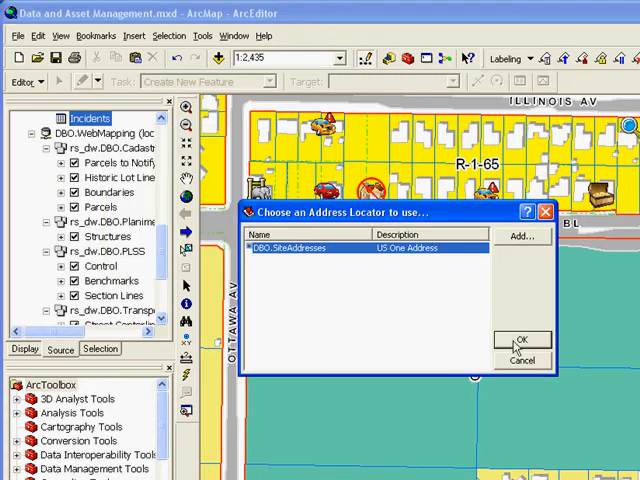
Geocode Incidents with the DBO.SiteAddresses locator into Geocoding_Result_8.
click(520, 340)
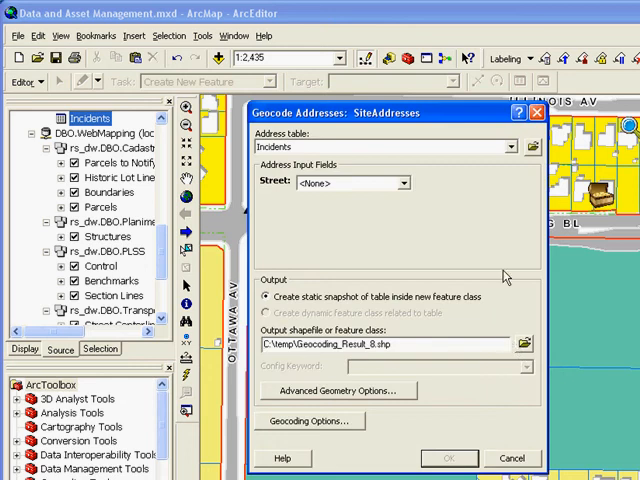
click(402, 184)
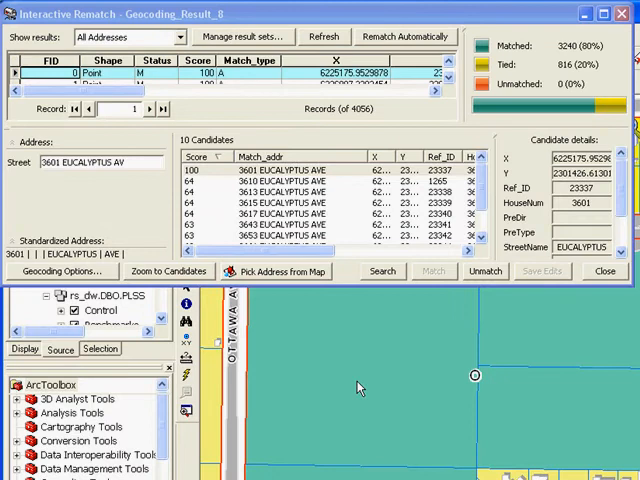
mouse_move(360, 318)
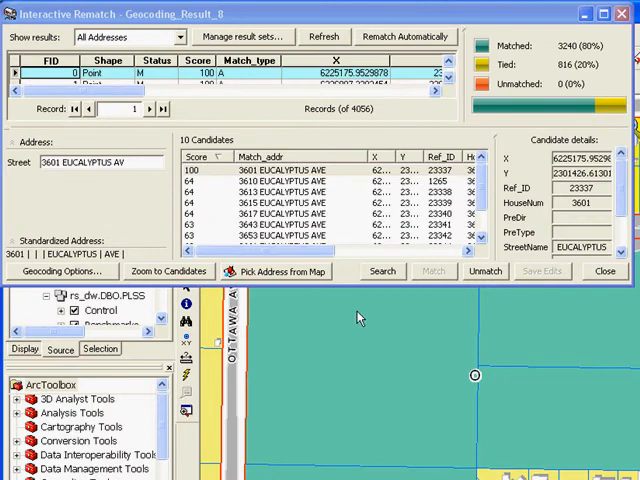
mouse_move(290, 64)
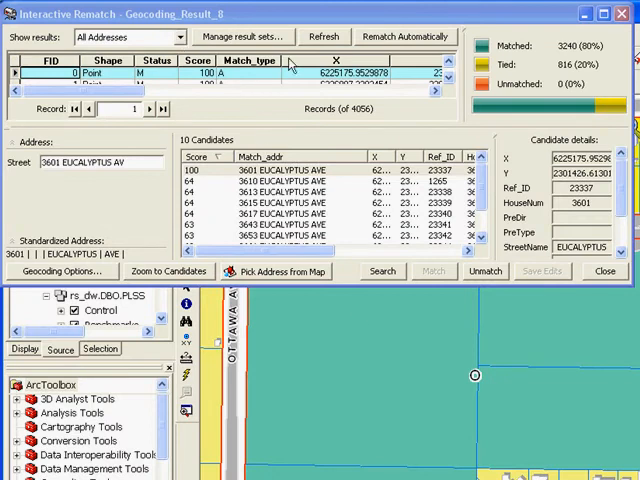
mouse_move(490, 96)
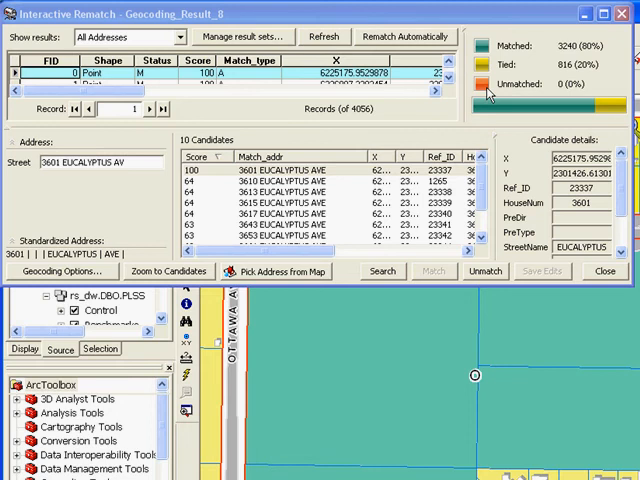
mouse_move(338, 90)
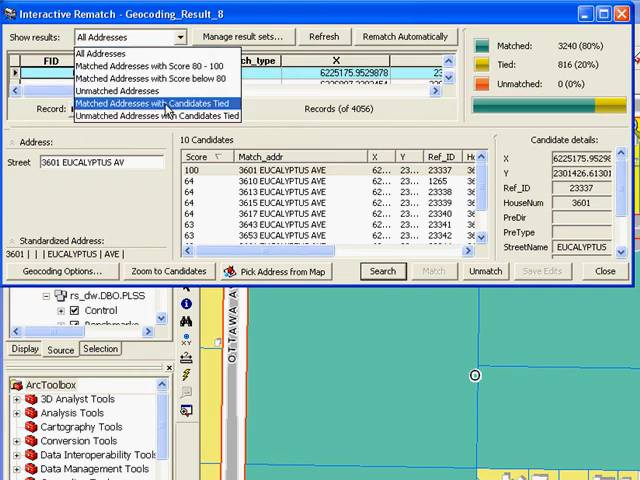
click(150, 106)
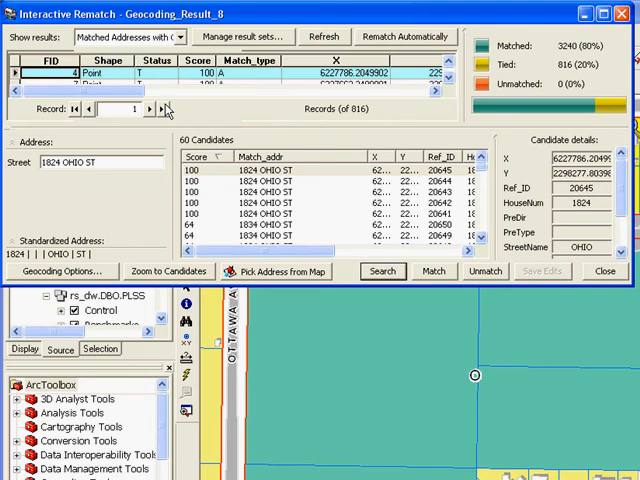
click(168, 272)
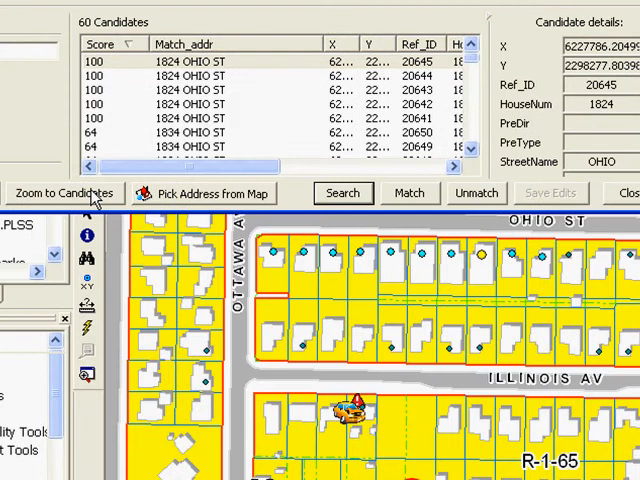
mouse_move(188, 198)
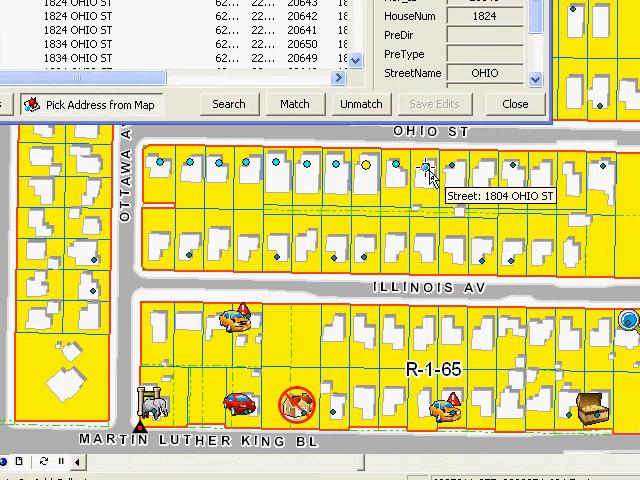
mouse_move(372, 176)
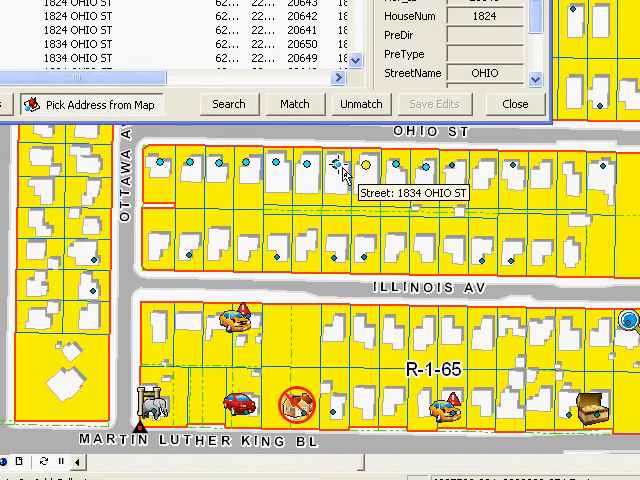
mouse_move(364, 160)
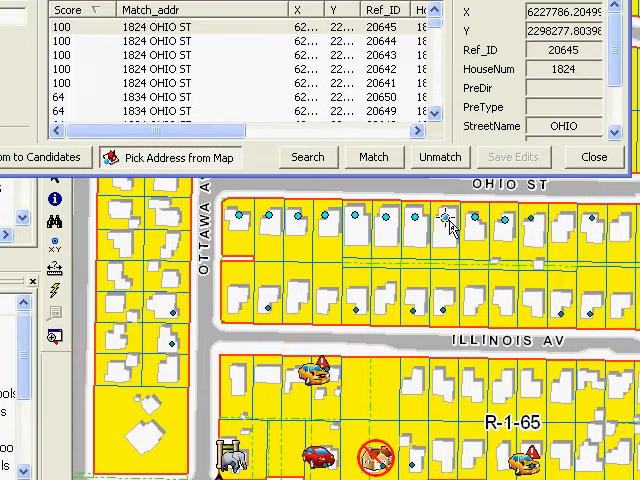
Pick the correct Ohio St address from the map's candidate points.
right_click(448, 228)
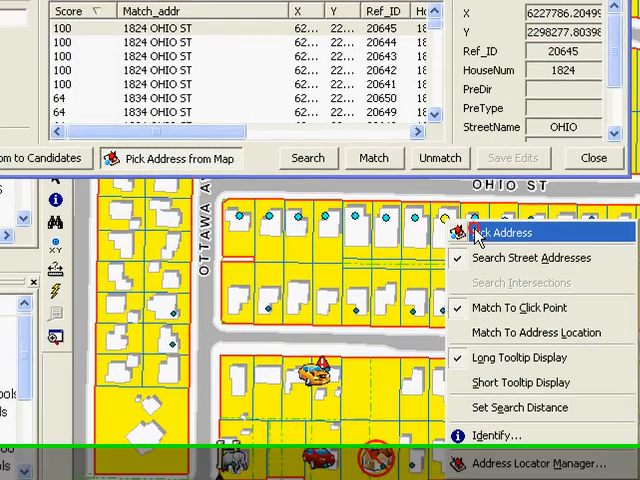
click(502, 232)
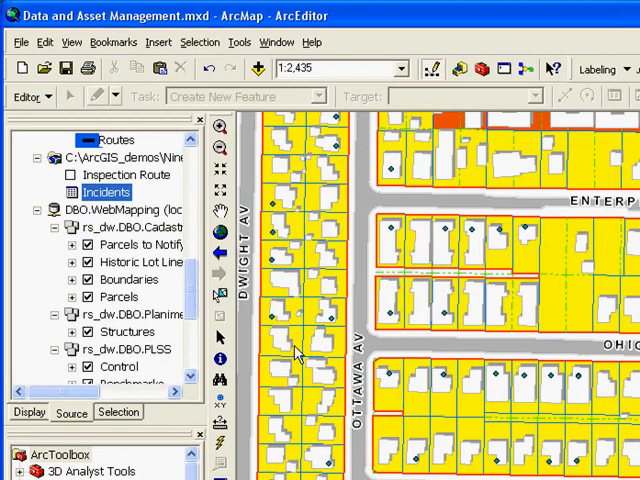
mouse_move(218, 252)
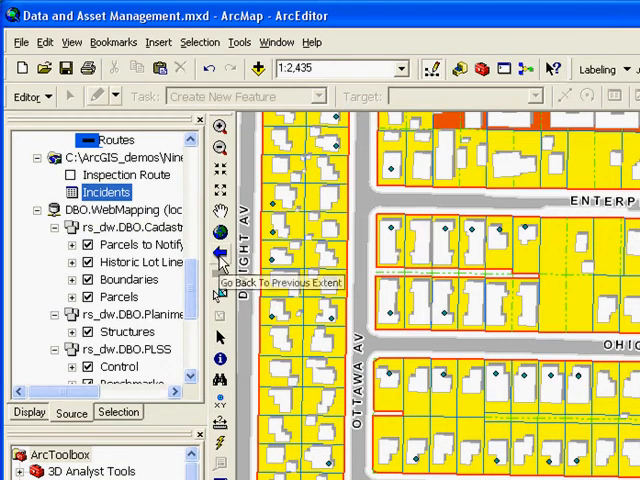
mouse_move(218, 254)
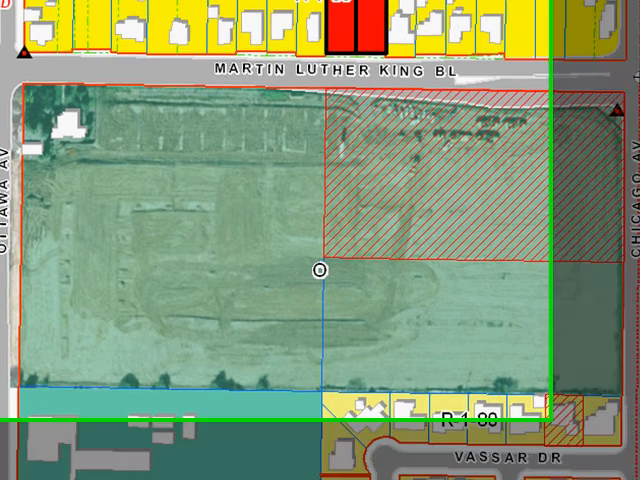
Start editing on the dbo.DEFAULT ArcSDE planning geodatabase targeting Zoning Cases.
click(24, 80)
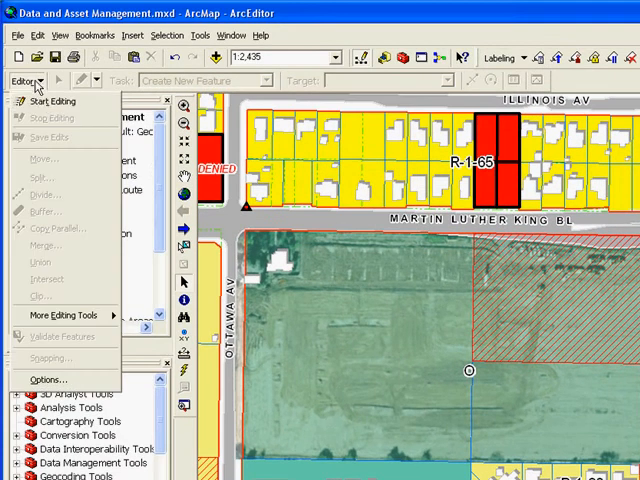
click(46, 100)
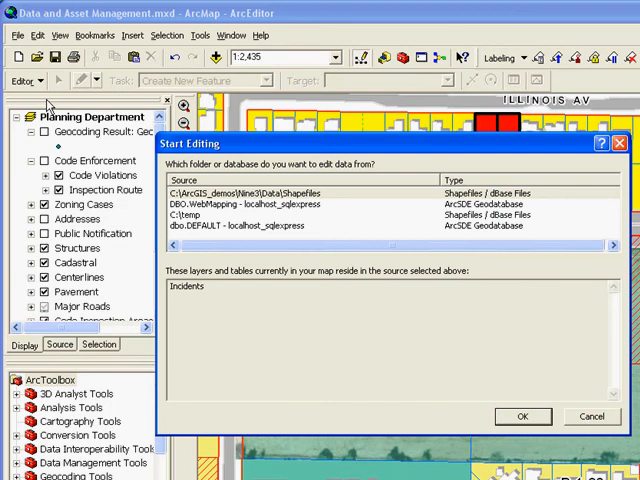
click(244, 224)
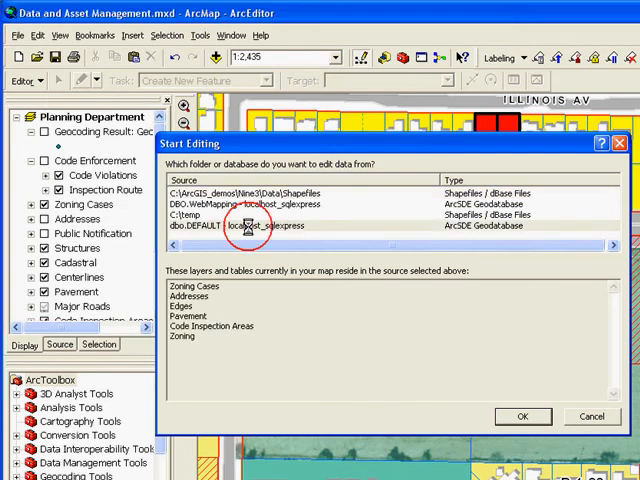
click(522, 416)
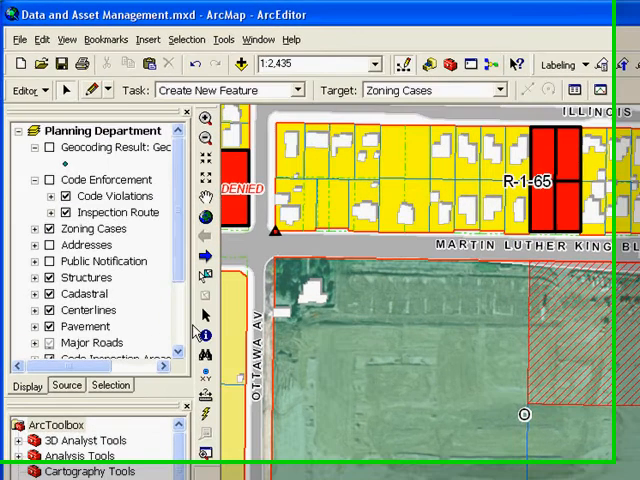
scroll(down, 3)
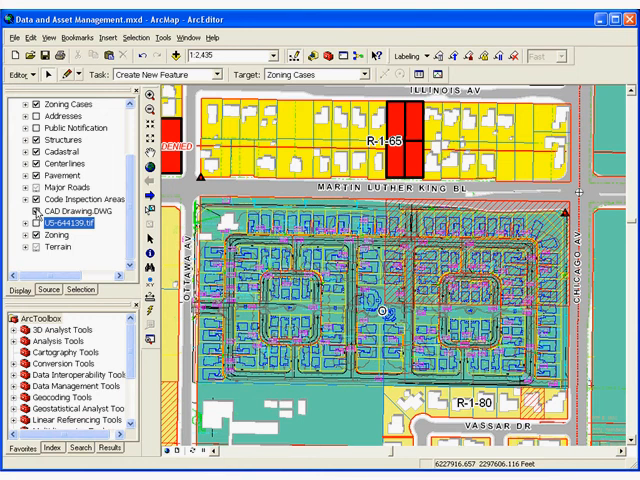
Hide the aerial photo layer so the zoning hatch shows.
click(36, 200)
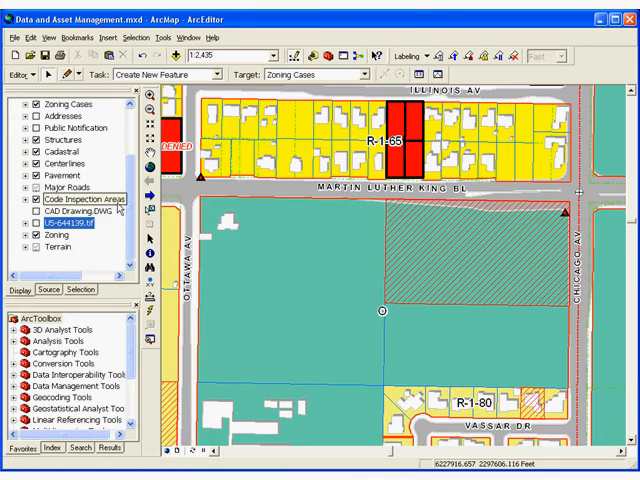
mouse_move(36, 92)
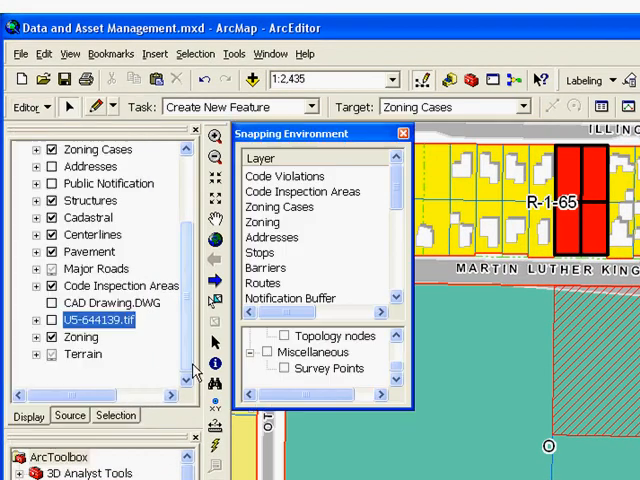
mouse_move(332, 292)
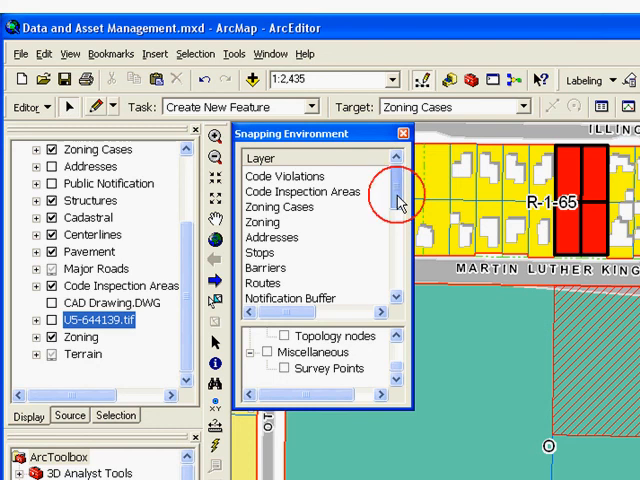
Enable snapping to Parcels Boundaries and close the Snapping Environment.
scroll(down, 3)
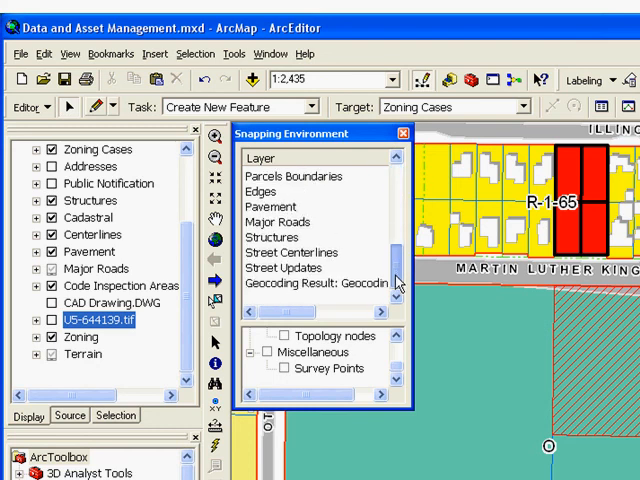
scroll(up, 3)
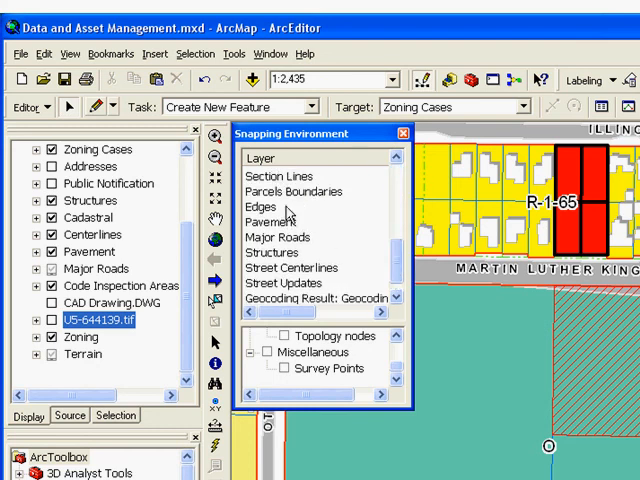
click(296, 192)
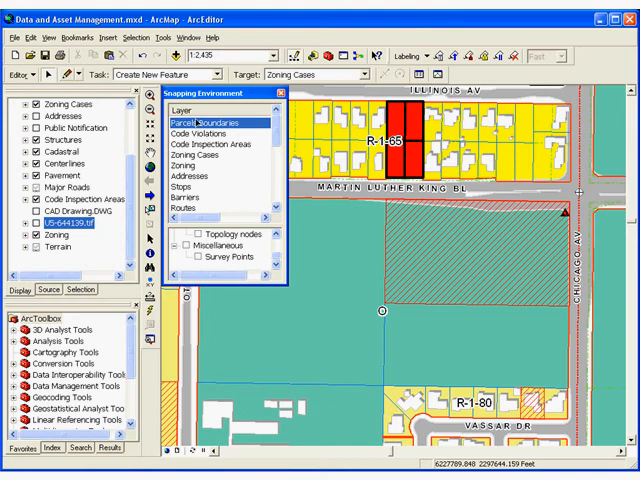
click(276, 92)
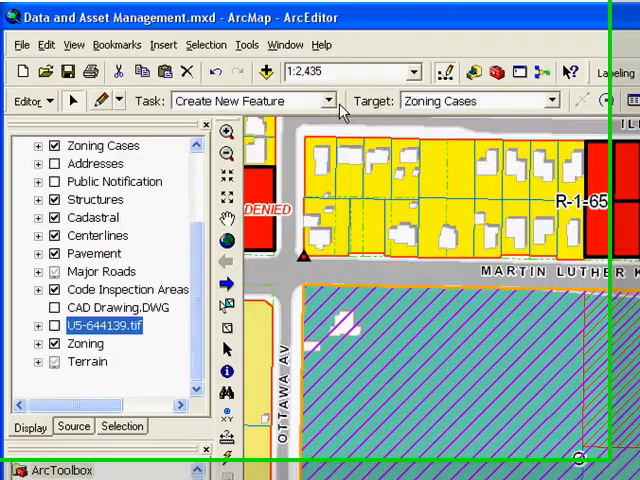
Cut the zoning polygon in two with a Cut Polygon Features sketch along parcel edges.
click(336, 104)
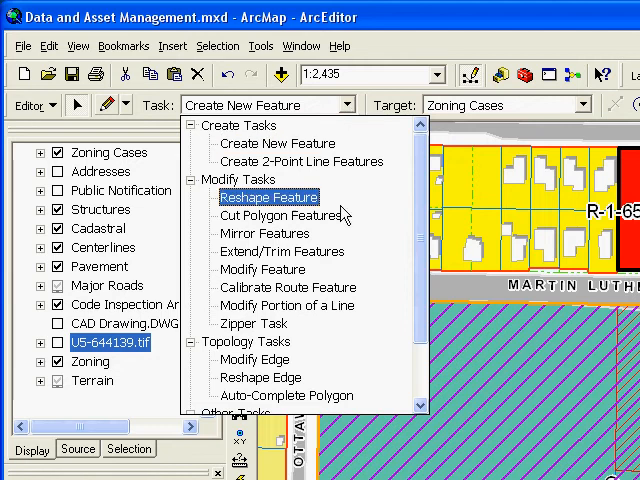
click(278, 216)
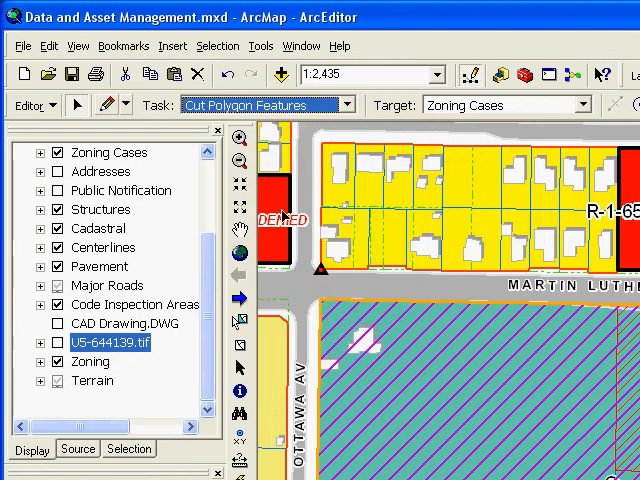
mouse_move(204, 122)
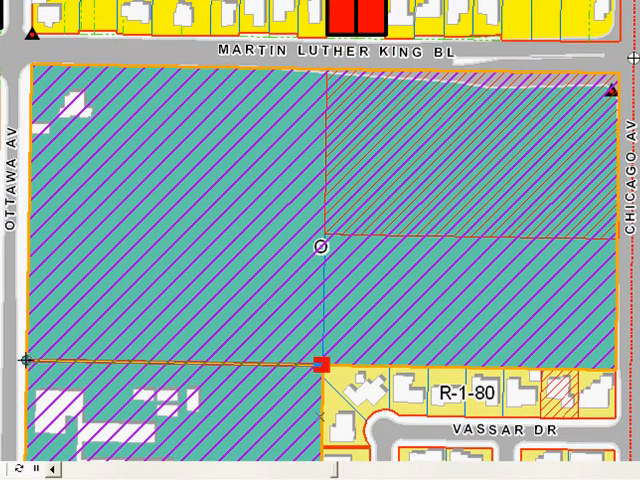
right_click(488, 336)
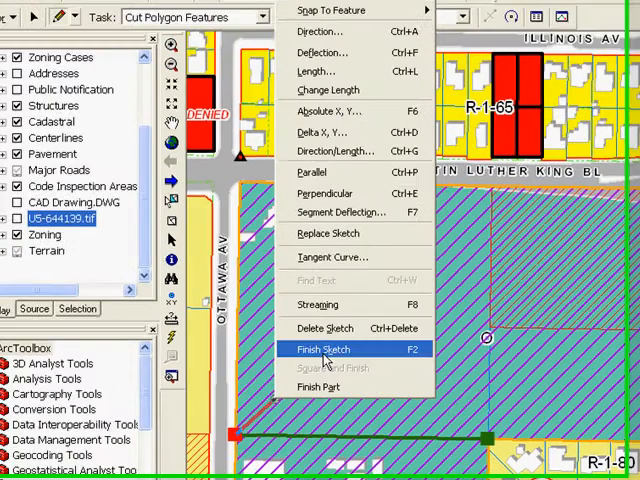
click(324, 348)
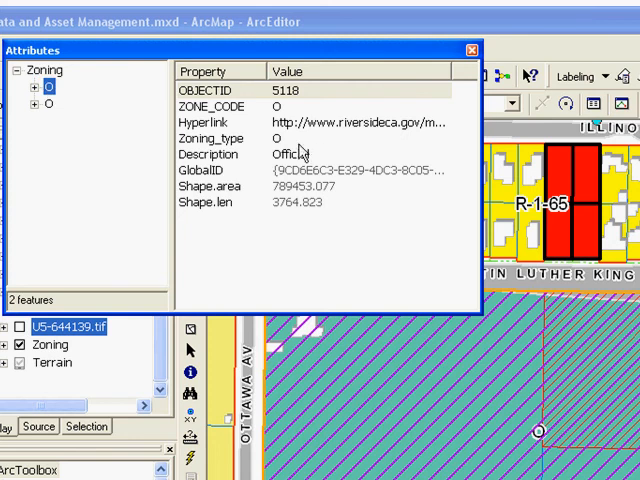
Set the cut piece's Zoning_type to R-1-80 Single Family Residential in the Attributes window.
click(438, 140)
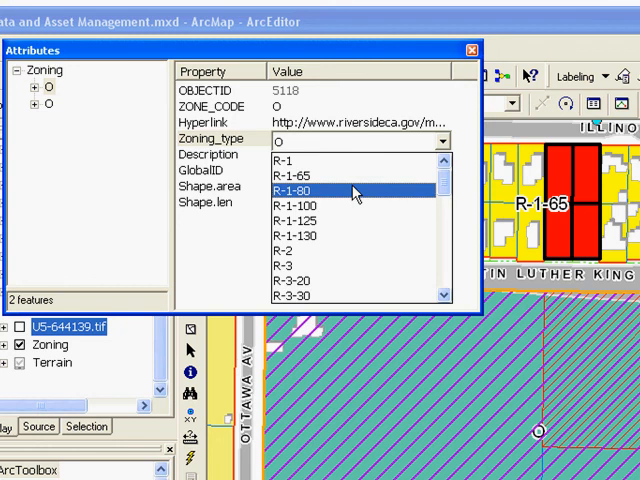
click(300, 188)
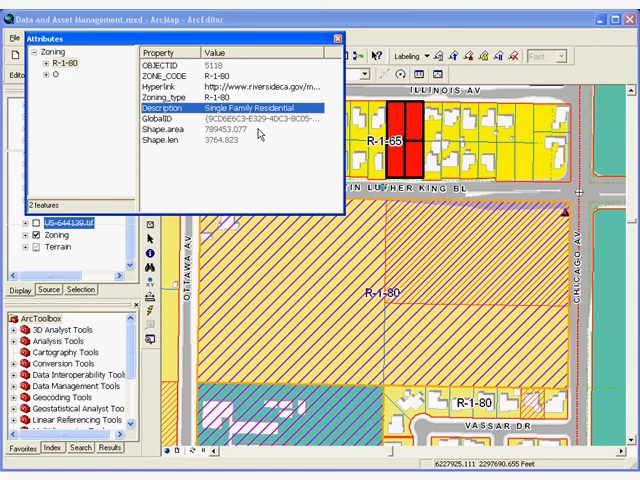
click(336, 36)
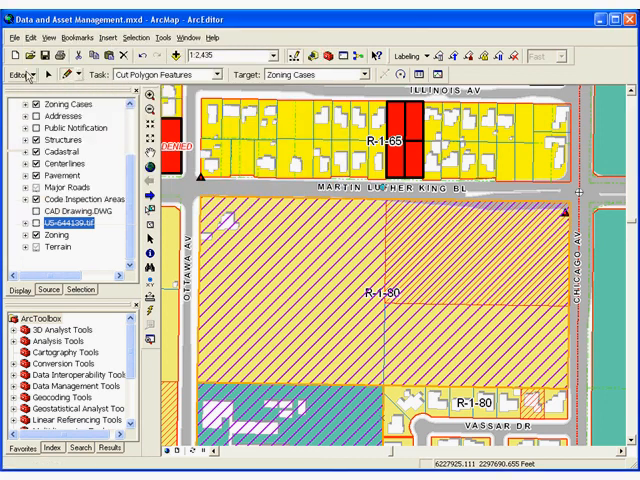
click(24, 74)
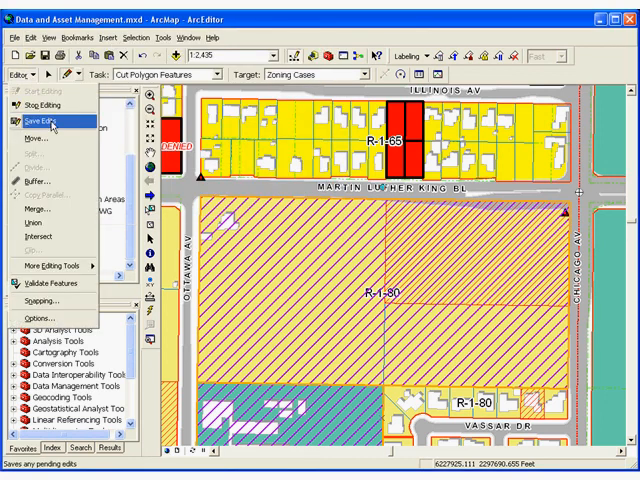